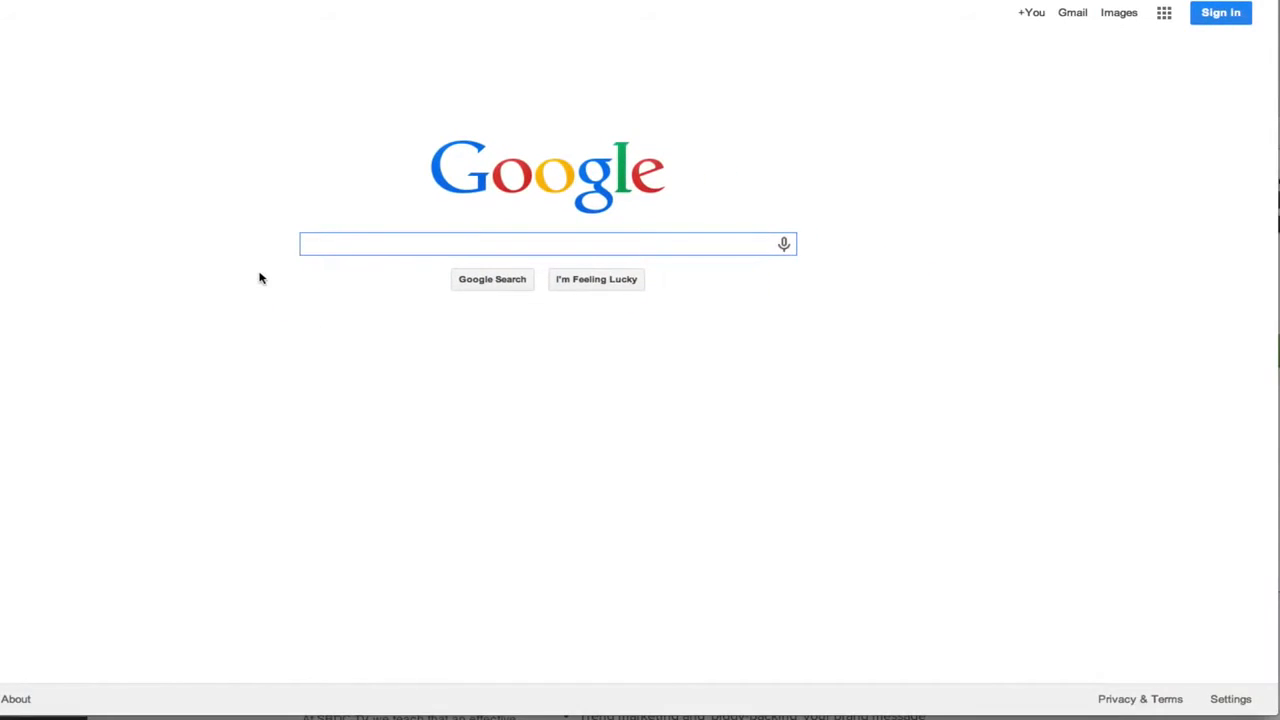
{"action": "mouse_move", "coordinate": [398, 272]}
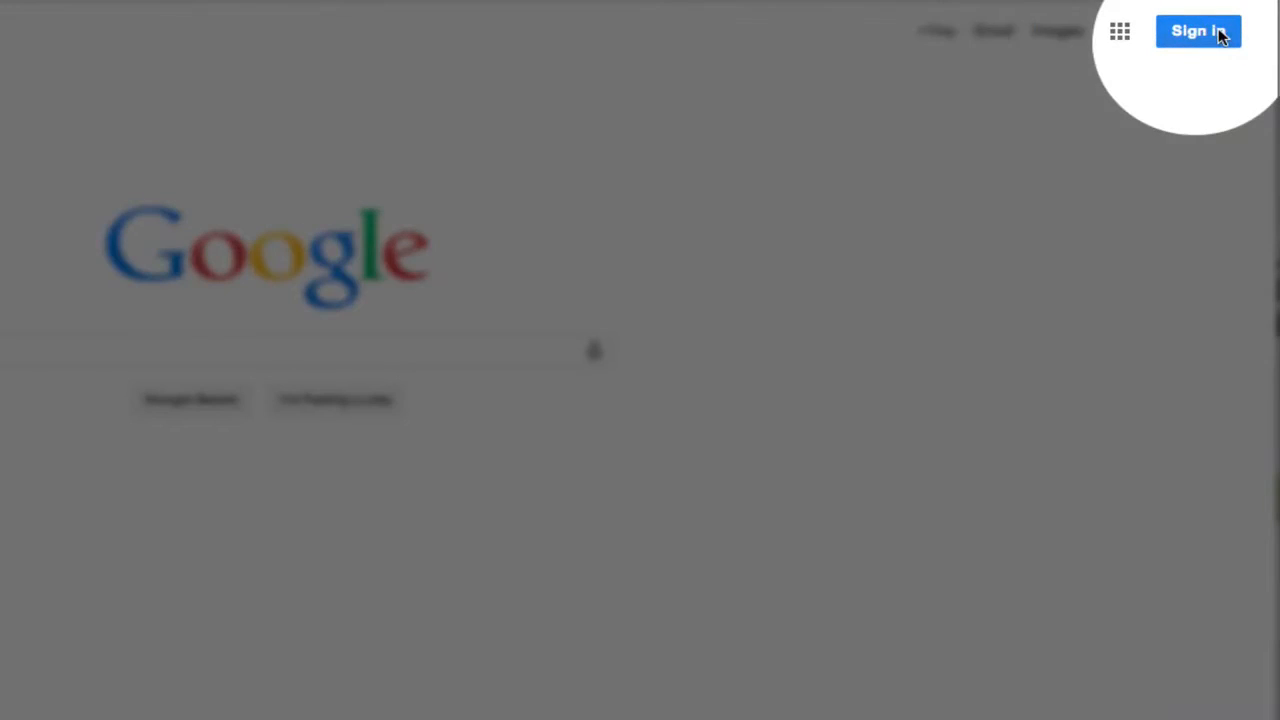
Go from the Google homepage to the Google account sign-in page.
{"action": "left_click", "coordinate": [1198, 32]}
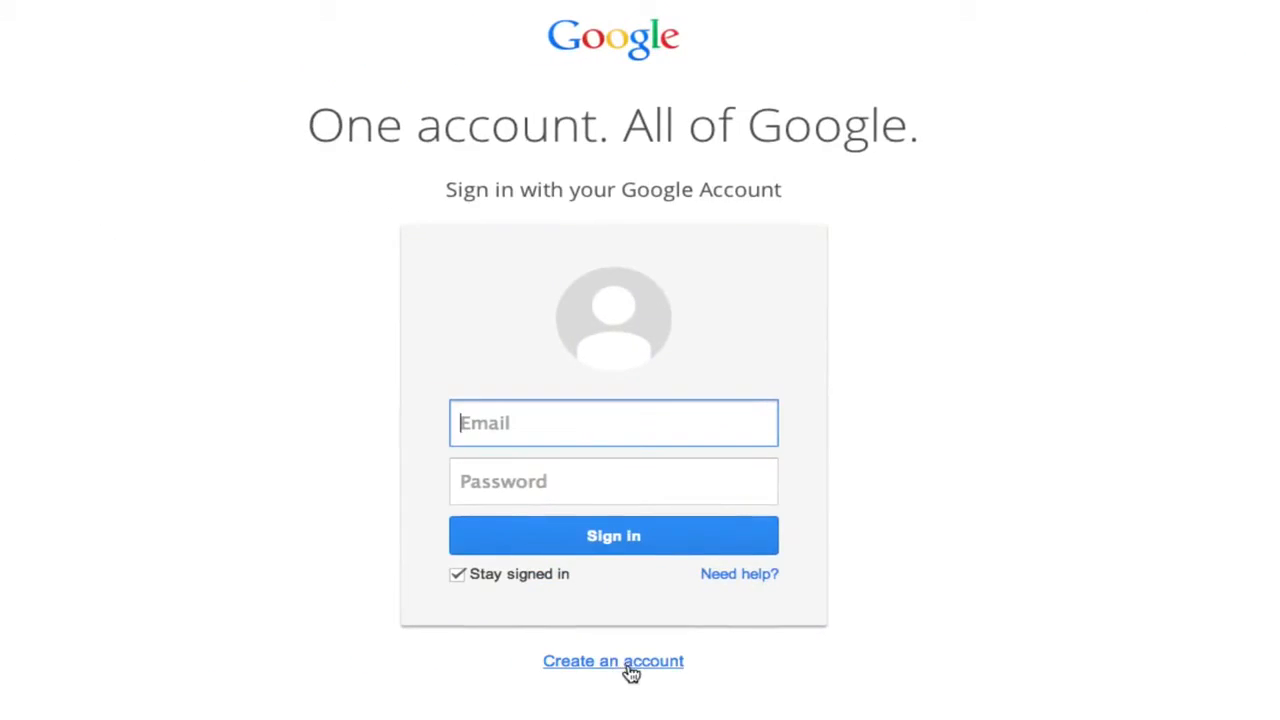
Reach the empty 'Create your Google Account' form via the Create an account link.
{"action": "left_click", "coordinate": [612, 660]}
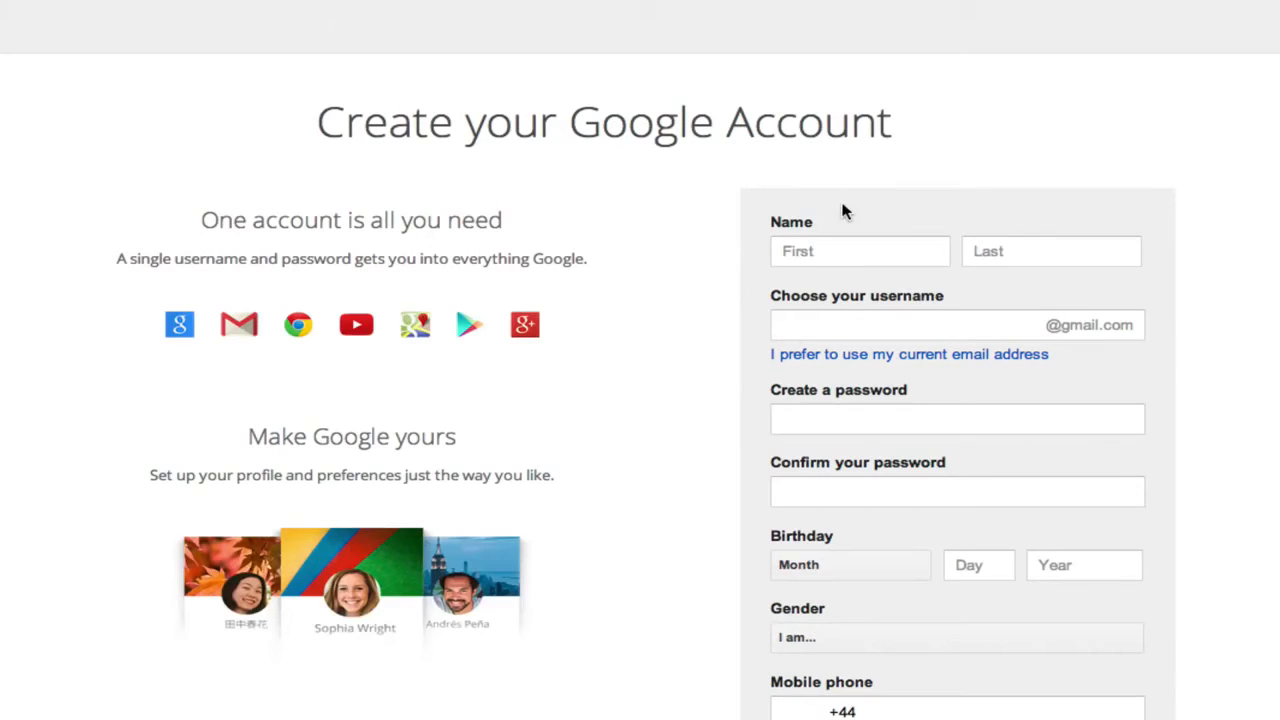
{"action": "scroll", "scroll_direction": "down", "scroll_amount": 3}
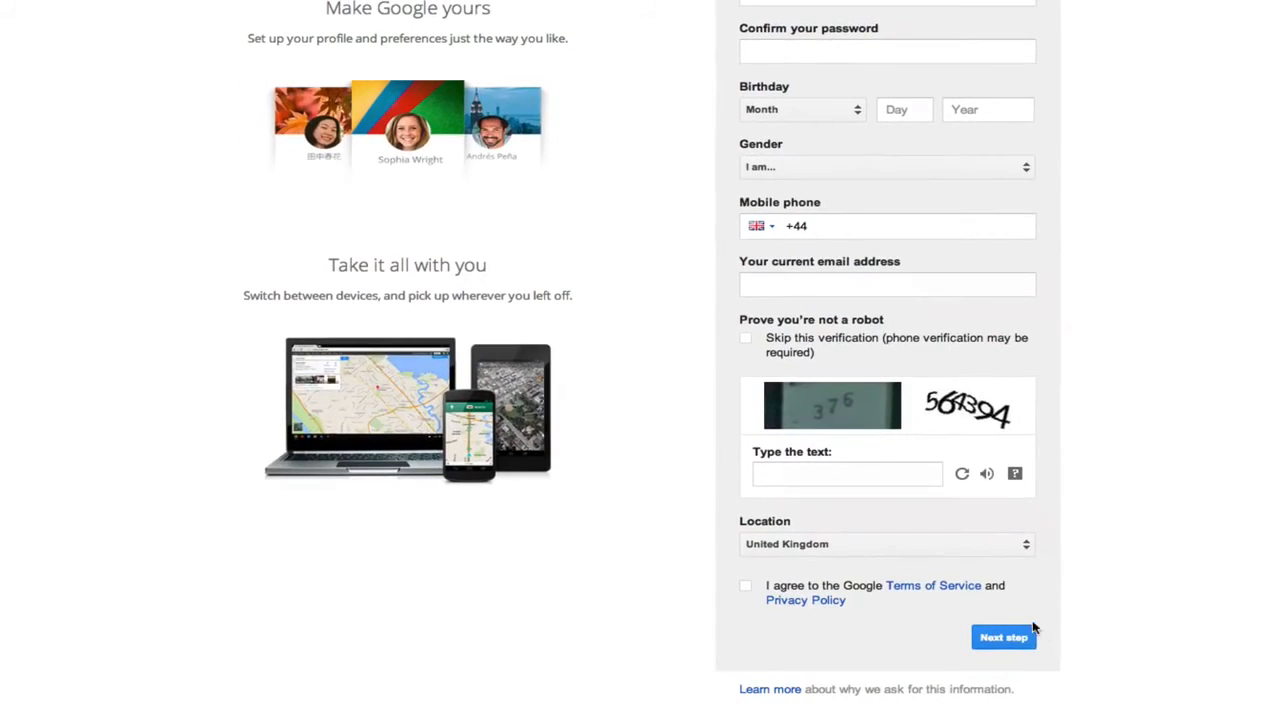
{"action": "scroll", "scroll_direction": "up", "scroll_amount": 3}
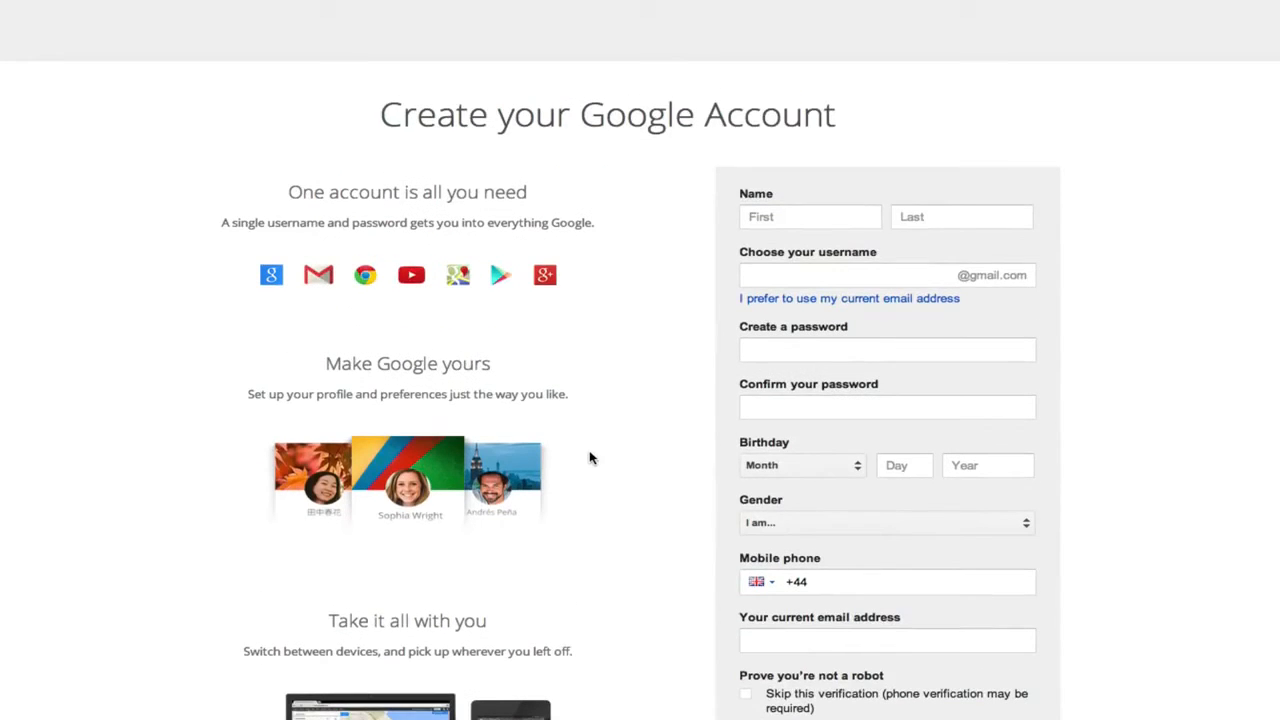